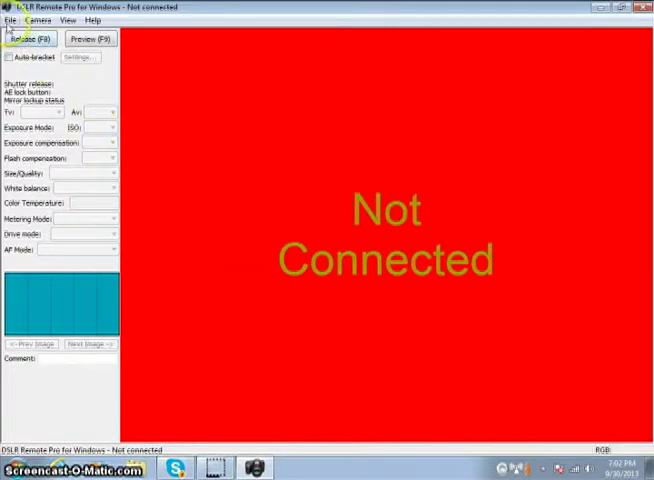
# - Open Photobooth Settings from the File menu to show the two-strip layout preview
pyautogui.click(9, 19)
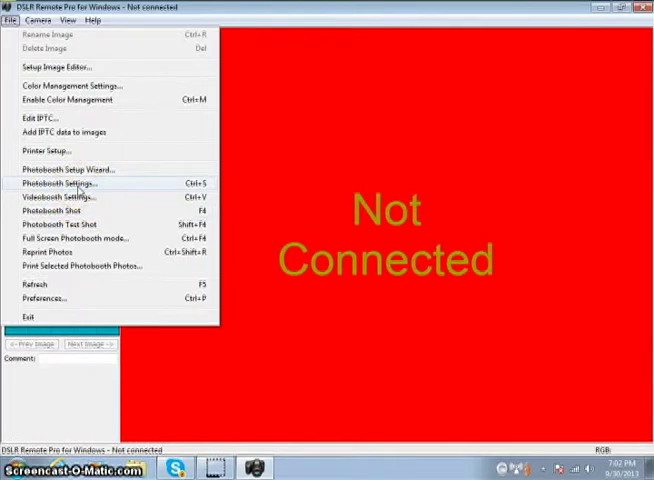
pyautogui.click(57, 183)
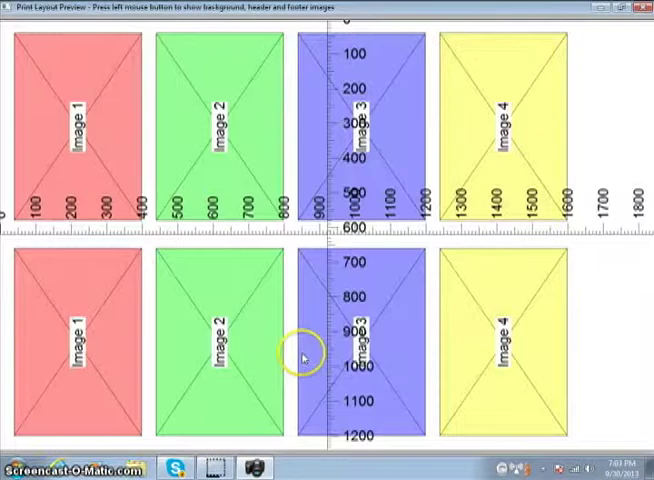
pyautogui.moveTo(210, 290)
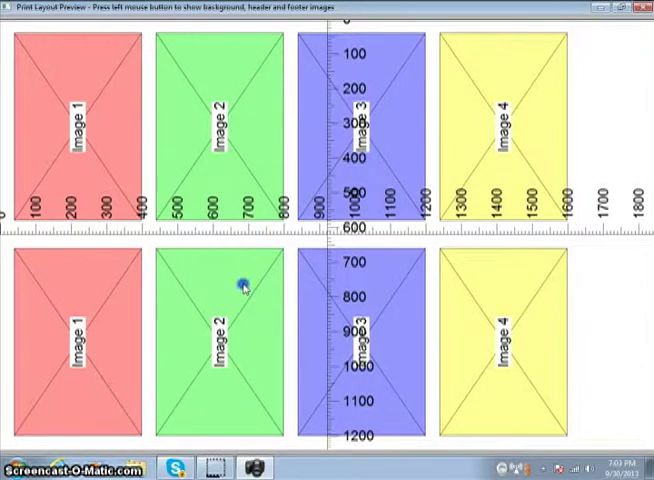
# - Show the background, header and footer images over the eight image slots
pyautogui.click(243, 287)
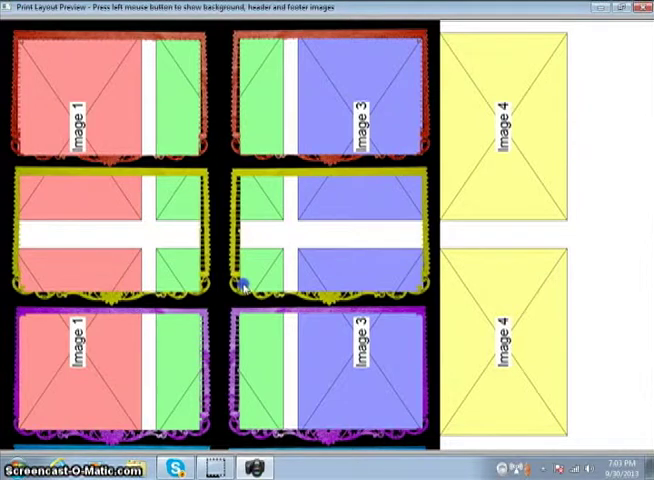
pyautogui.moveTo(105, 320)
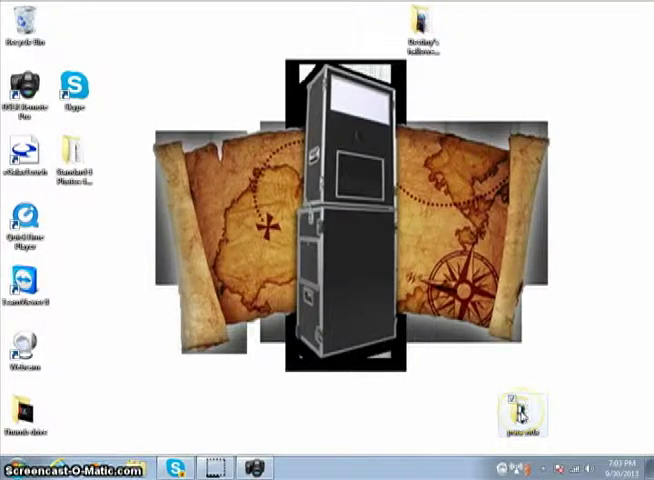
# - Rotate overlay.png in the pura vida folder clockwise to landscape
pyautogui.doubleClick(520, 410)
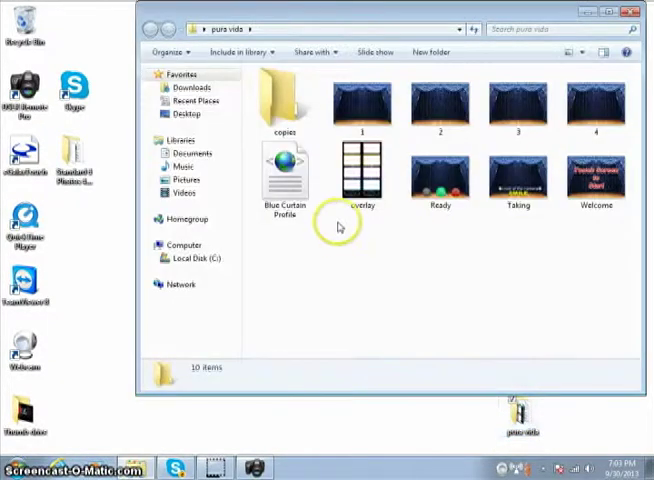
pyautogui.rightClick(362, 175)
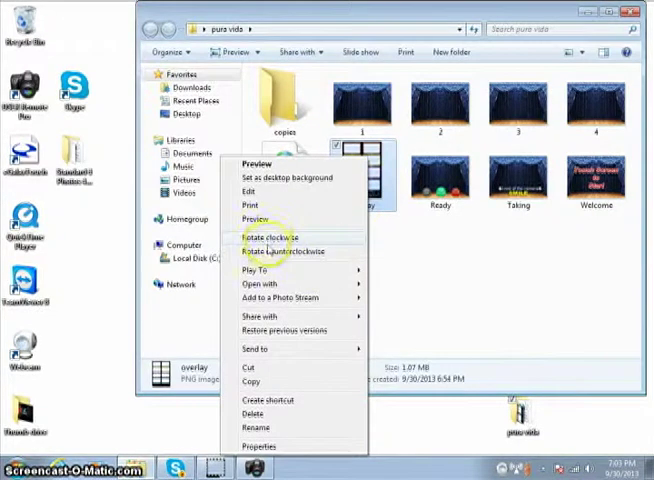
pyautogui.click(271, 237)
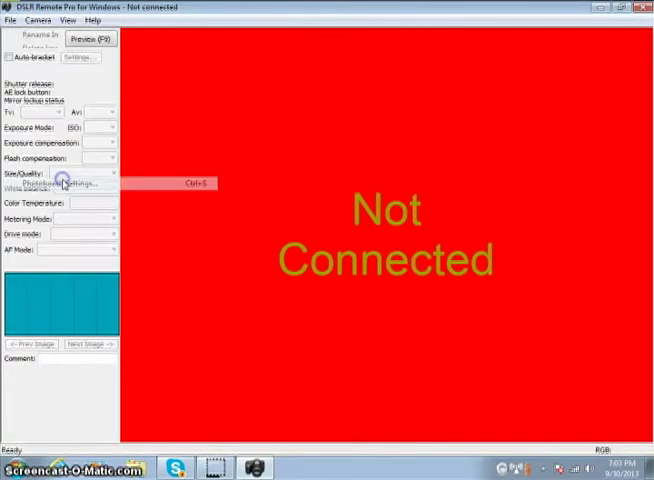
# - Preview the eight-image custom layout with the rotated Pura Vida overlay
pyautogui.click(55, 183)
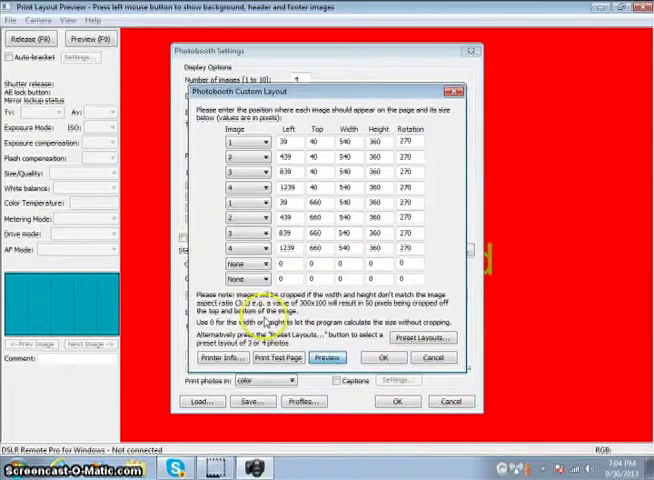
pyautogui.click(326, 358)
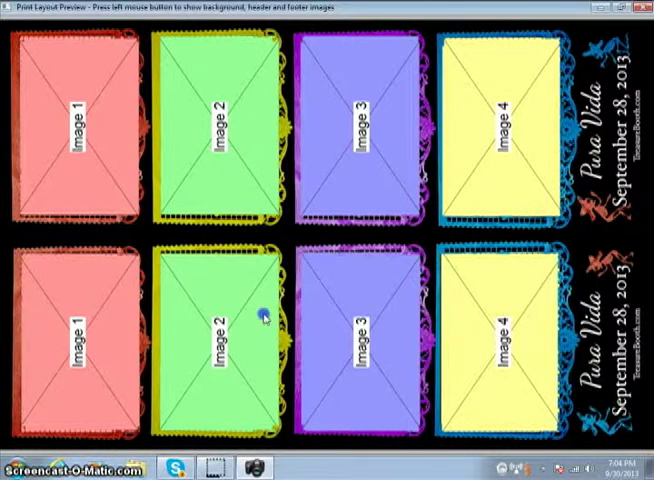
pyautogui.moveTo(322, 287)
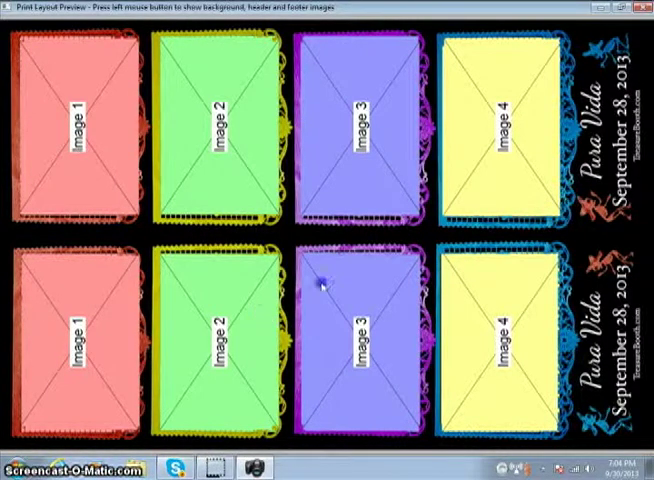